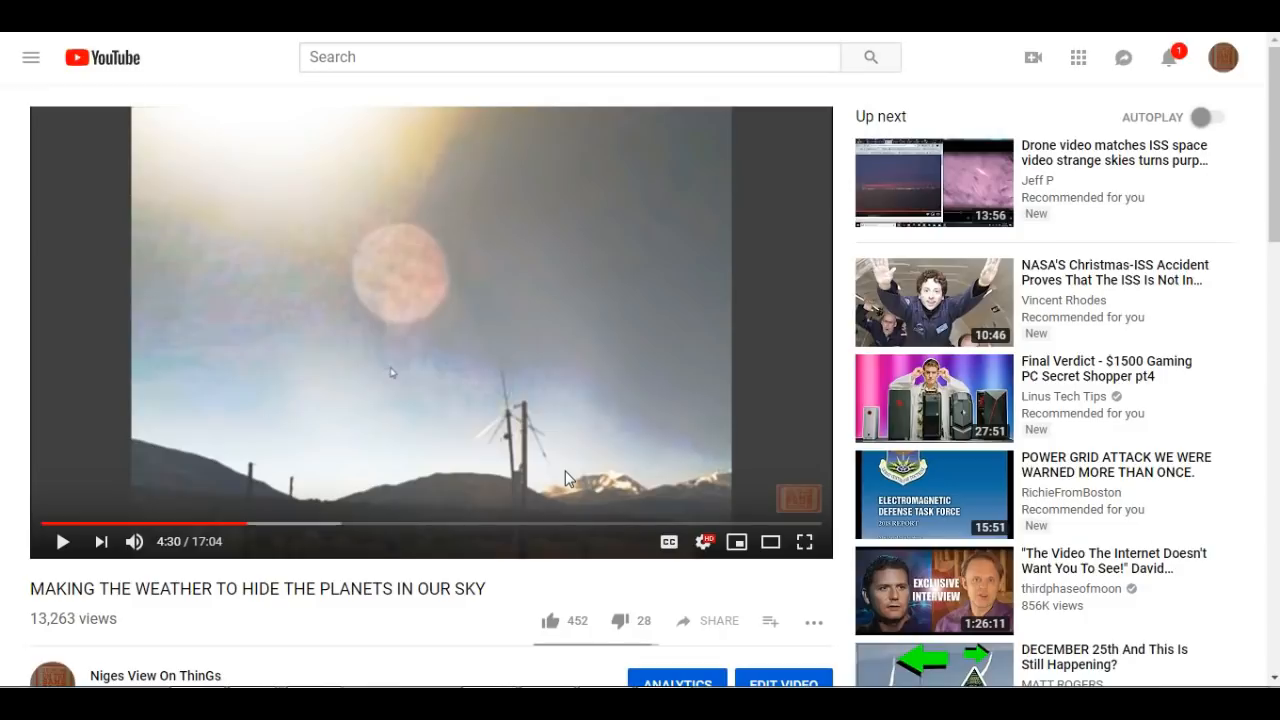
mouse_move(396, 301)
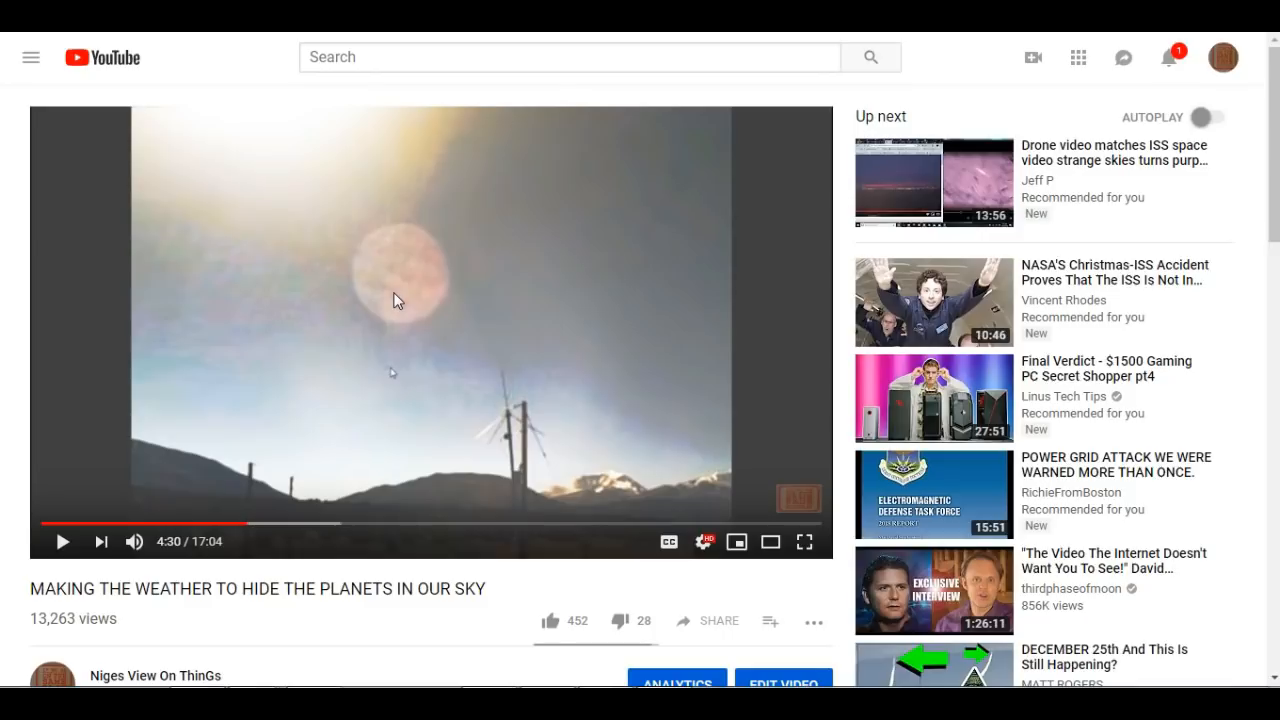
mouse_move(832, 208)
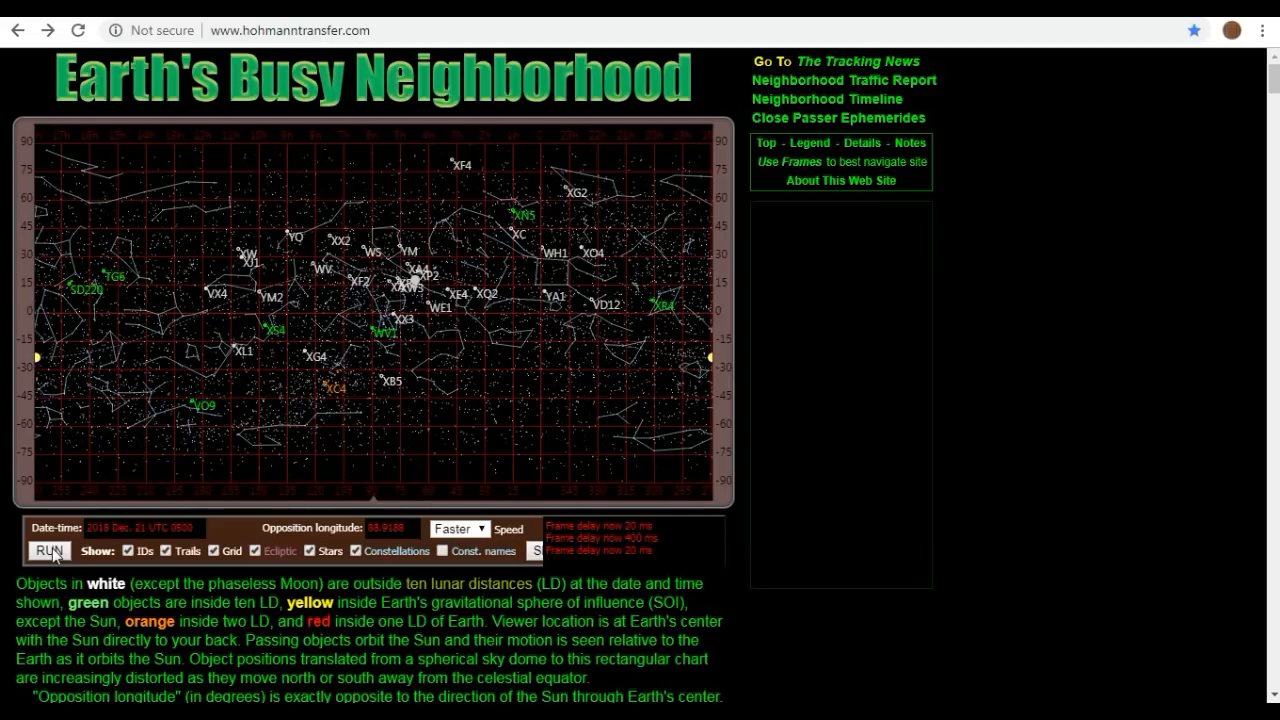
Run the sky chart animation of passing objects, then stop it.
left_click(48, 551)
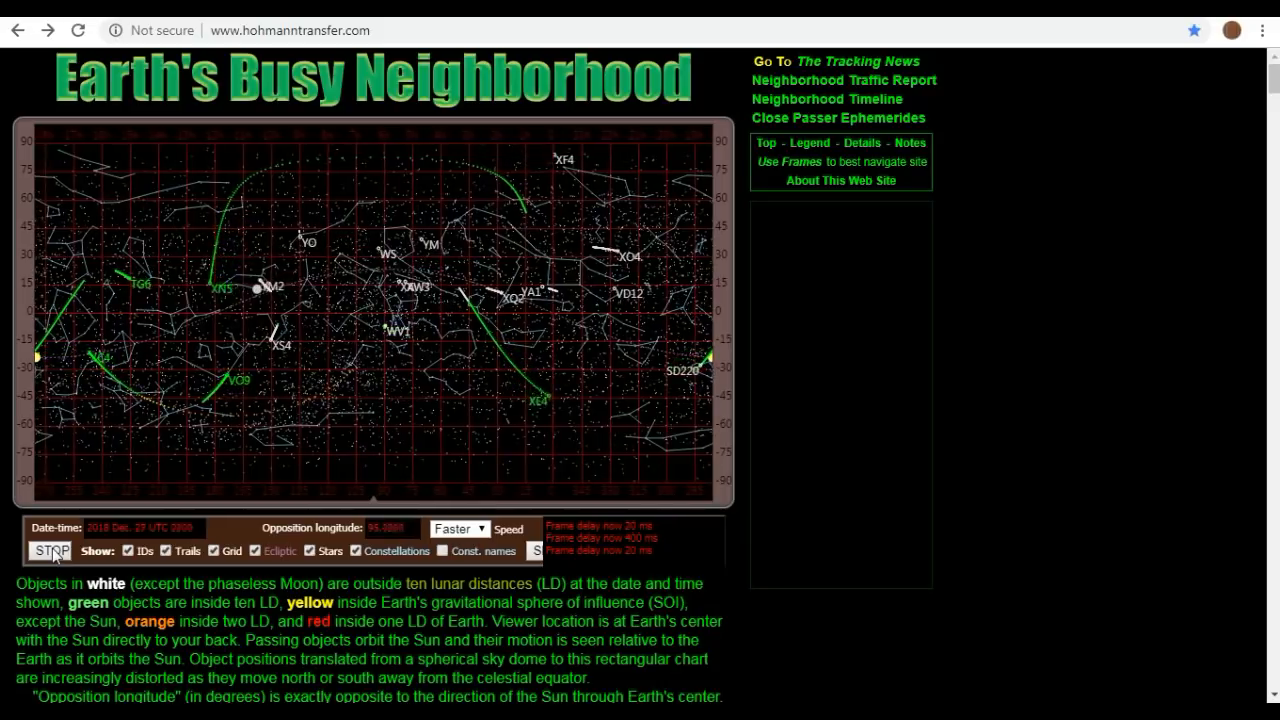
left_click(51, 551)
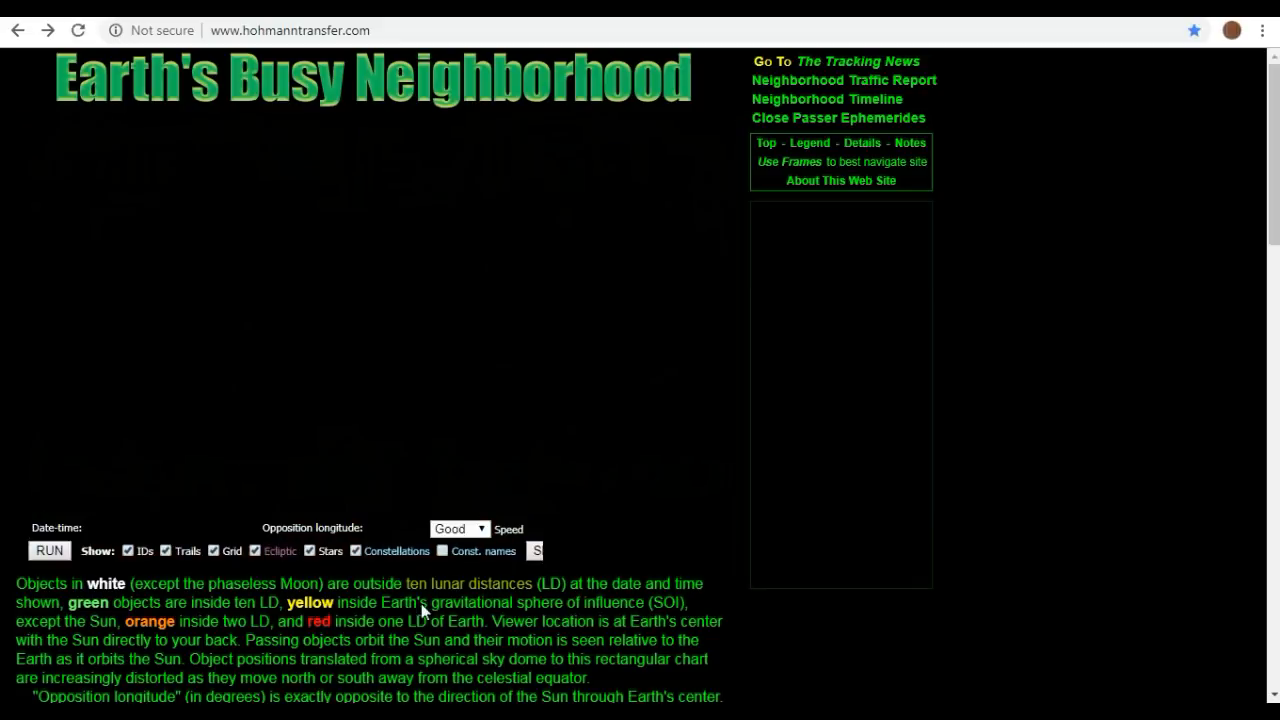
Replay the sky chart animation and stop it at 29 December 2018.
left_click(48, 551)
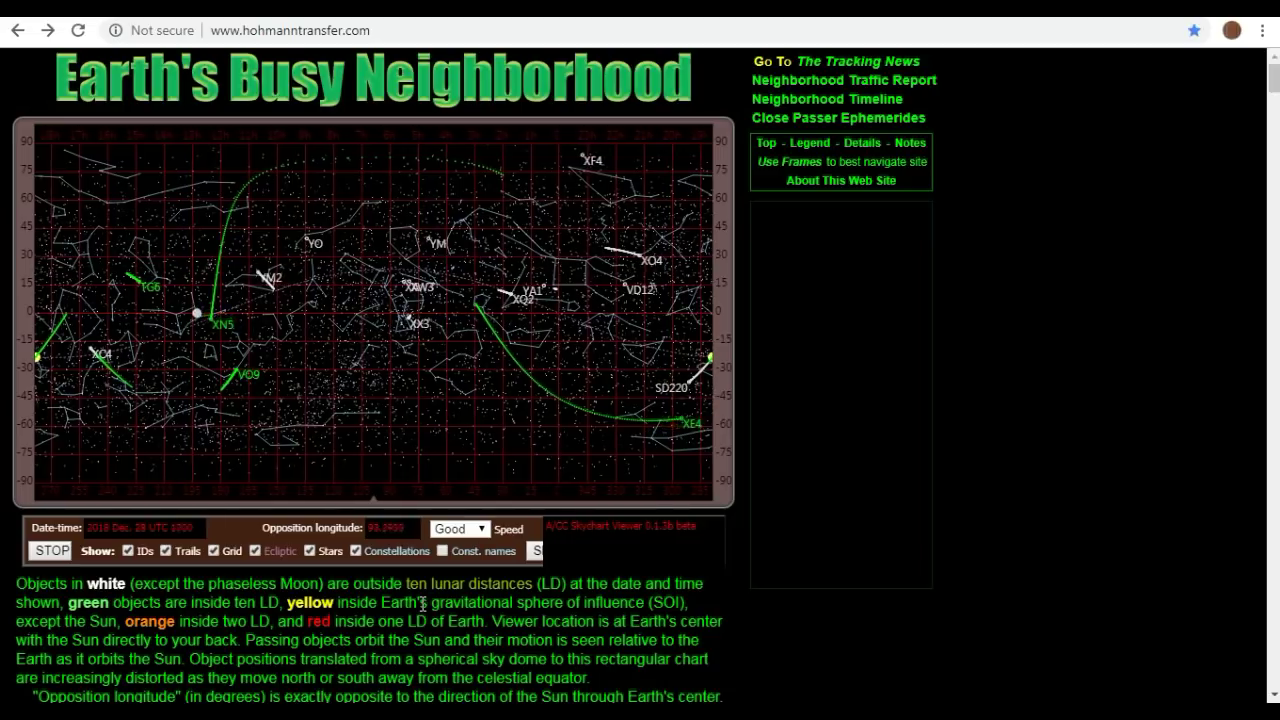
left_click(50, 551)
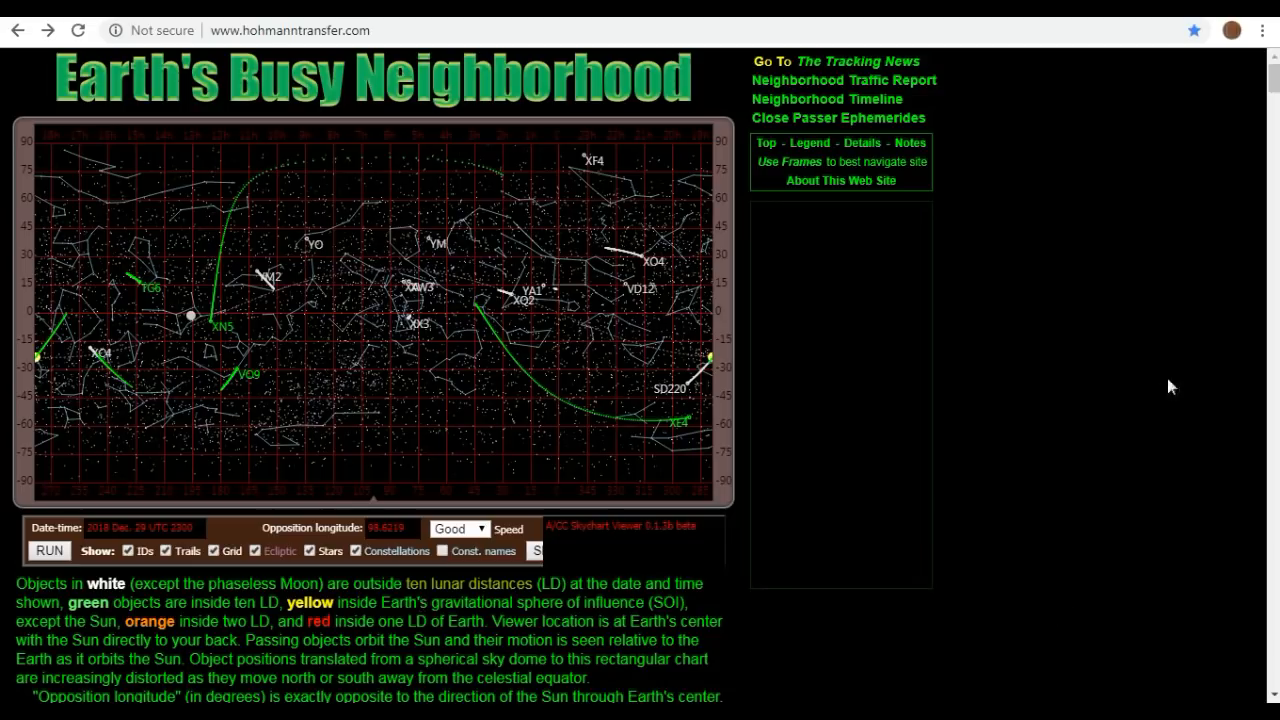
mouse_move(1274, 92)
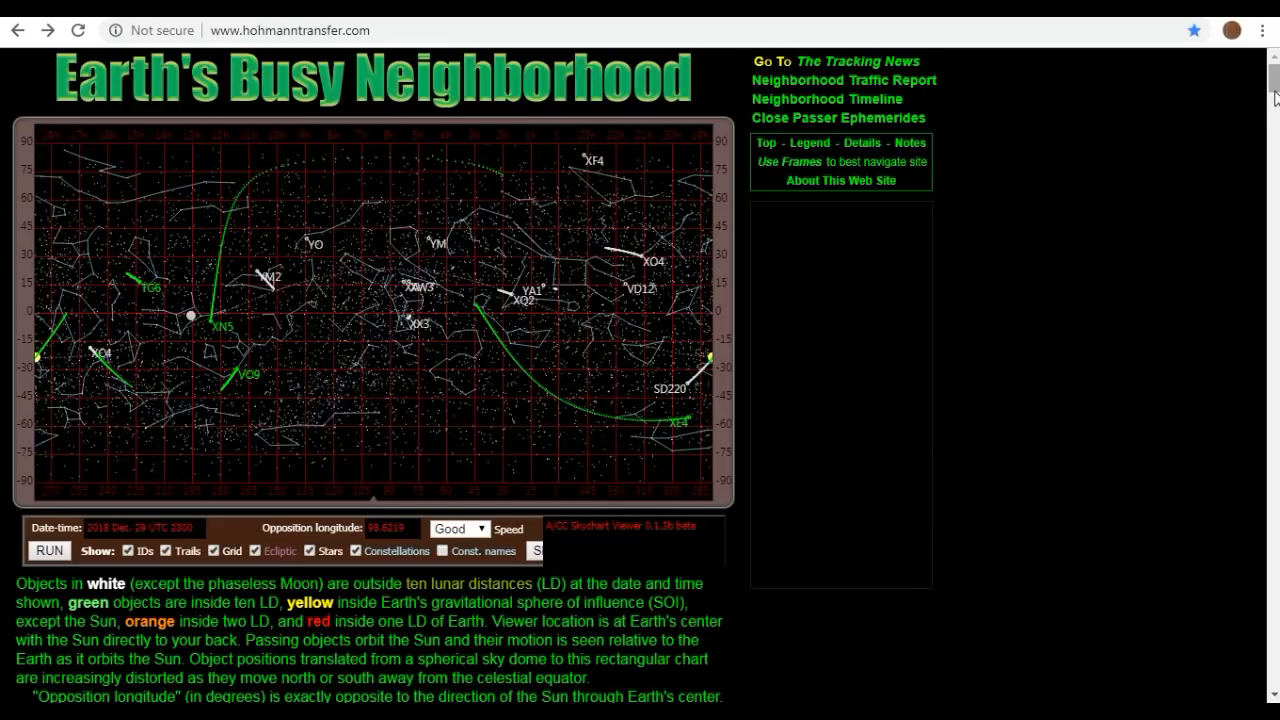
Scroll past the charted objects table into the Object Details section.
scroll("down", 3)
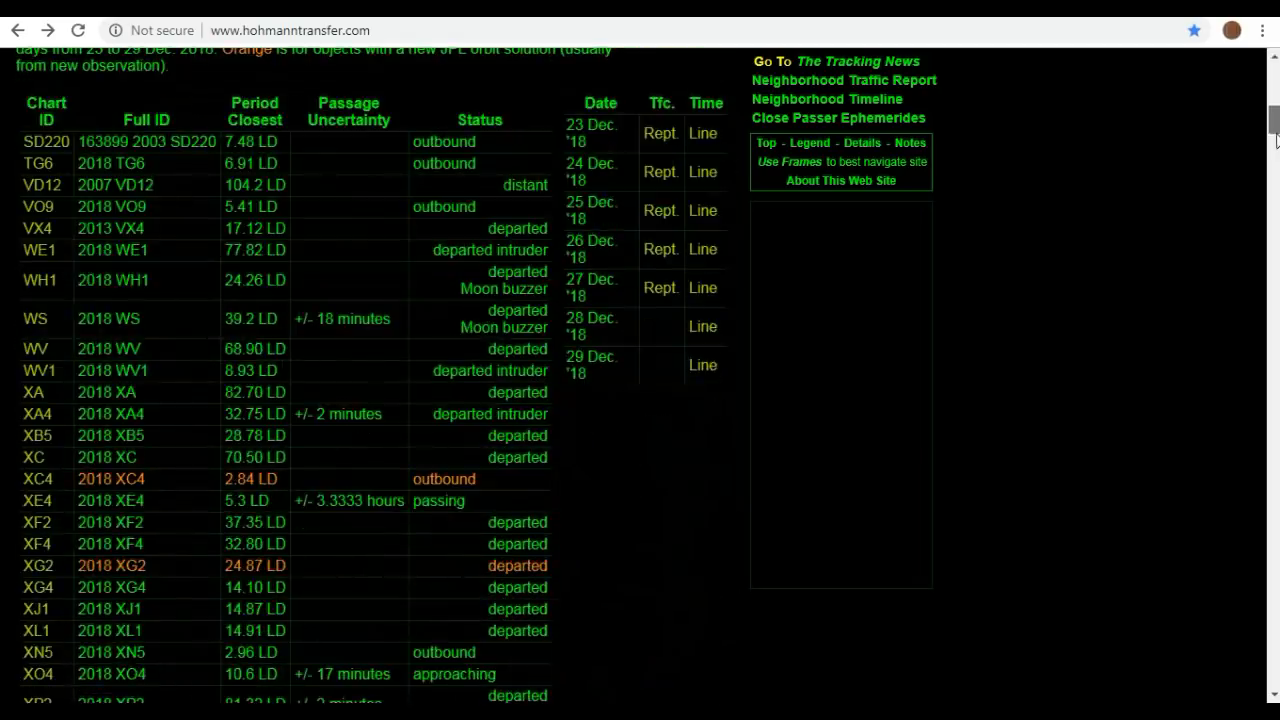
scroll("down", 3)
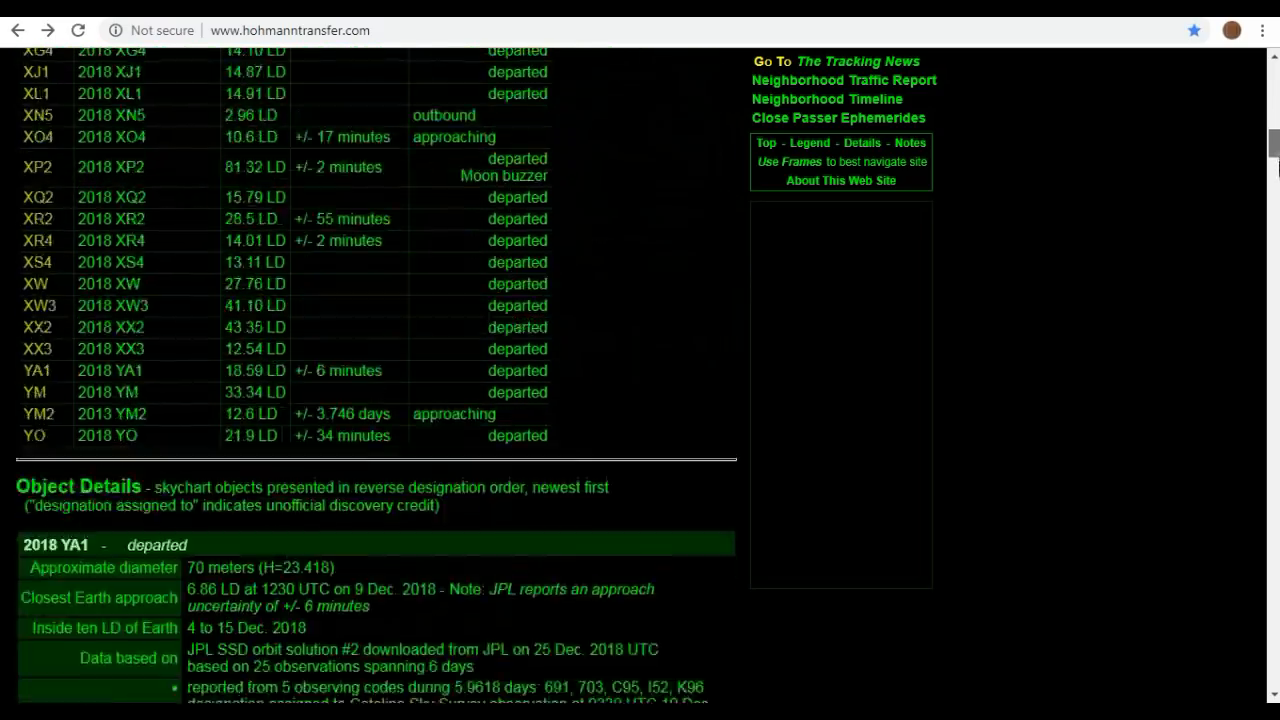
scroll("down", 3)
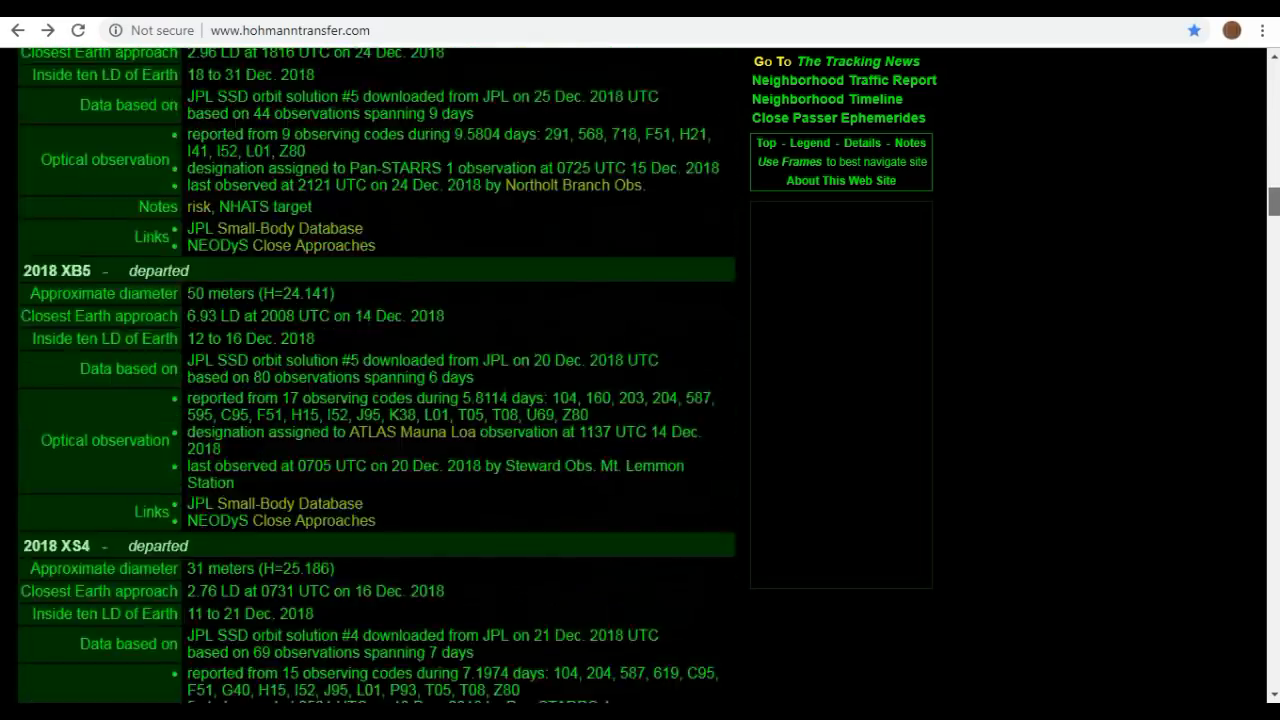
scroll("down", 3)
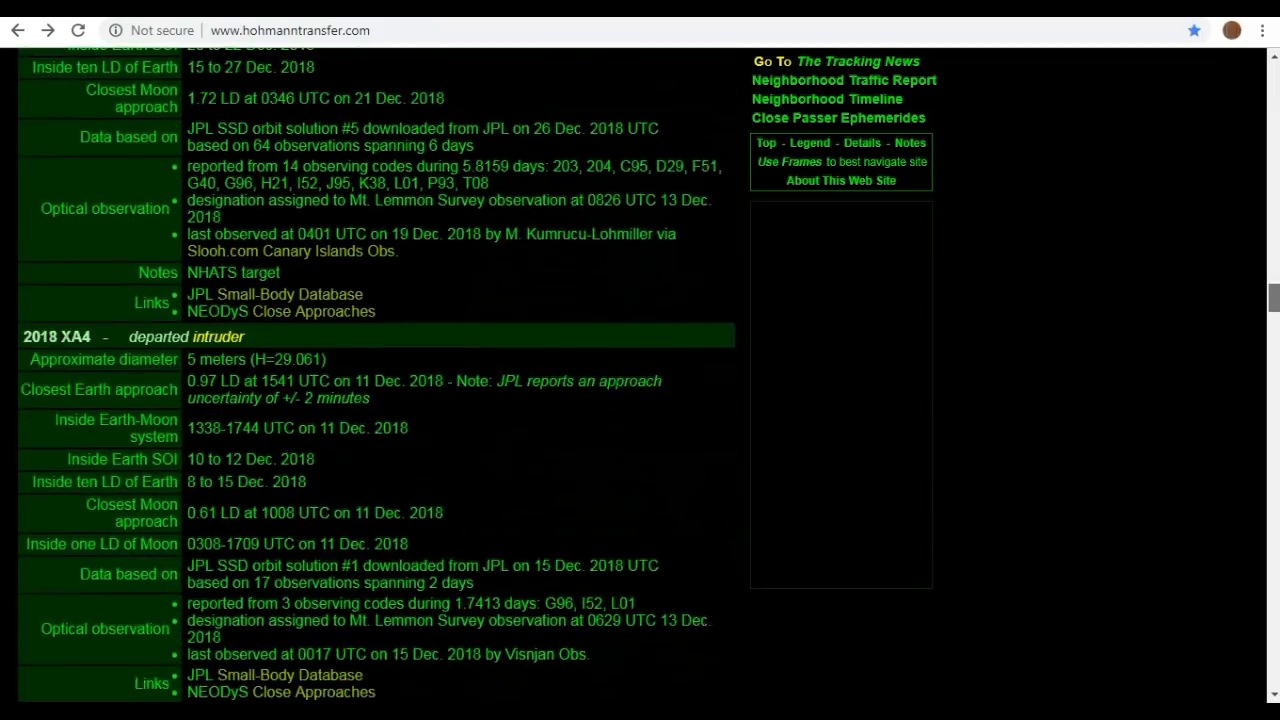
scroll("down", 3)
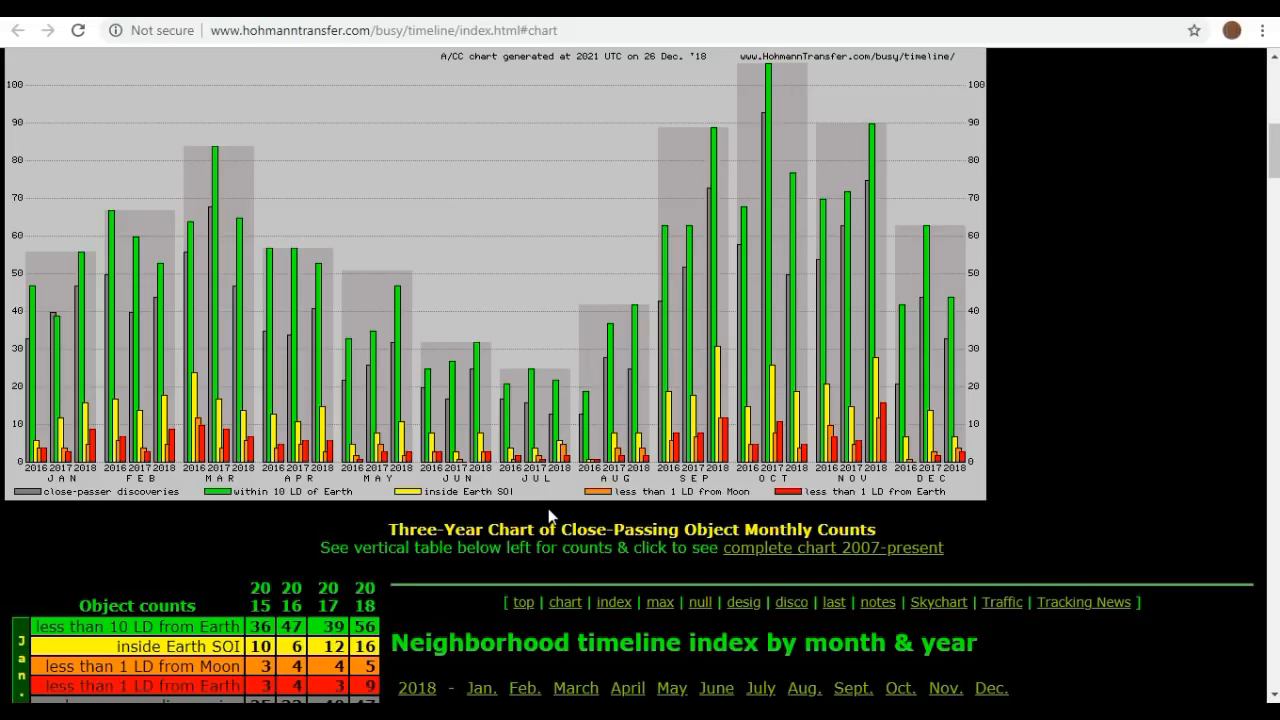
Open the complete 2007–present monthly close-passer chart.
left_click(832, 548)
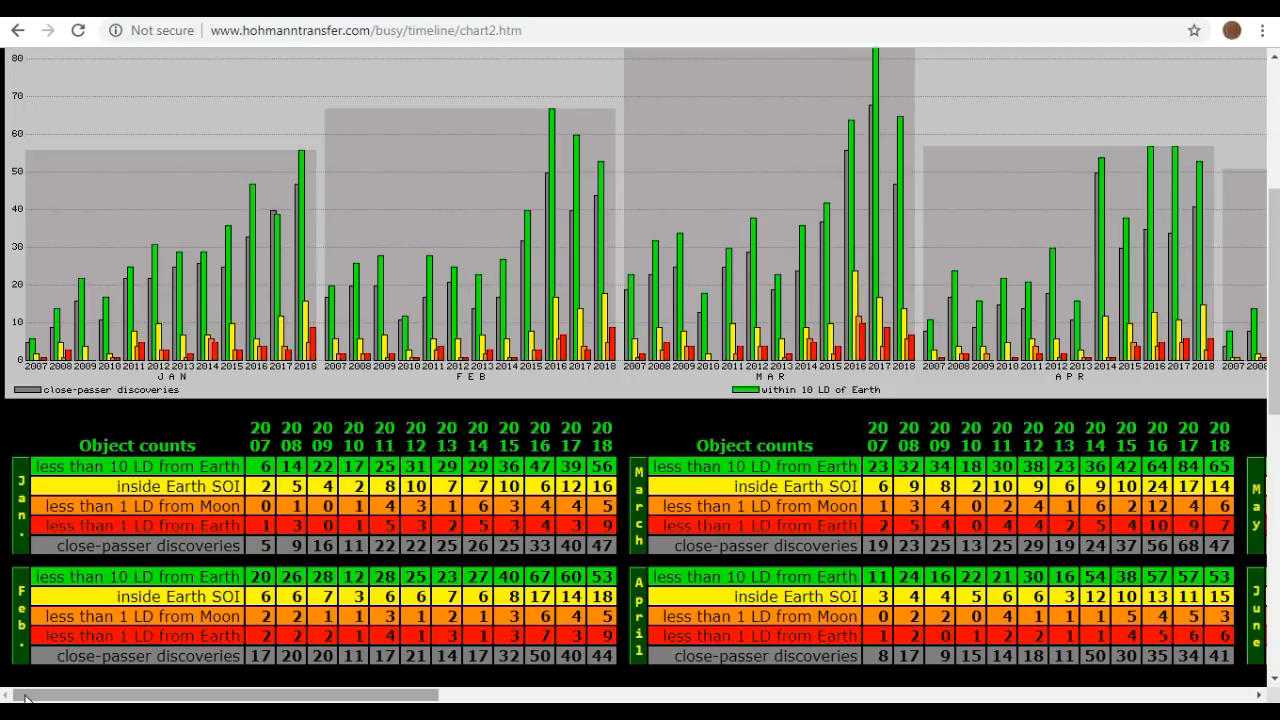
mouse_move(98, 353)
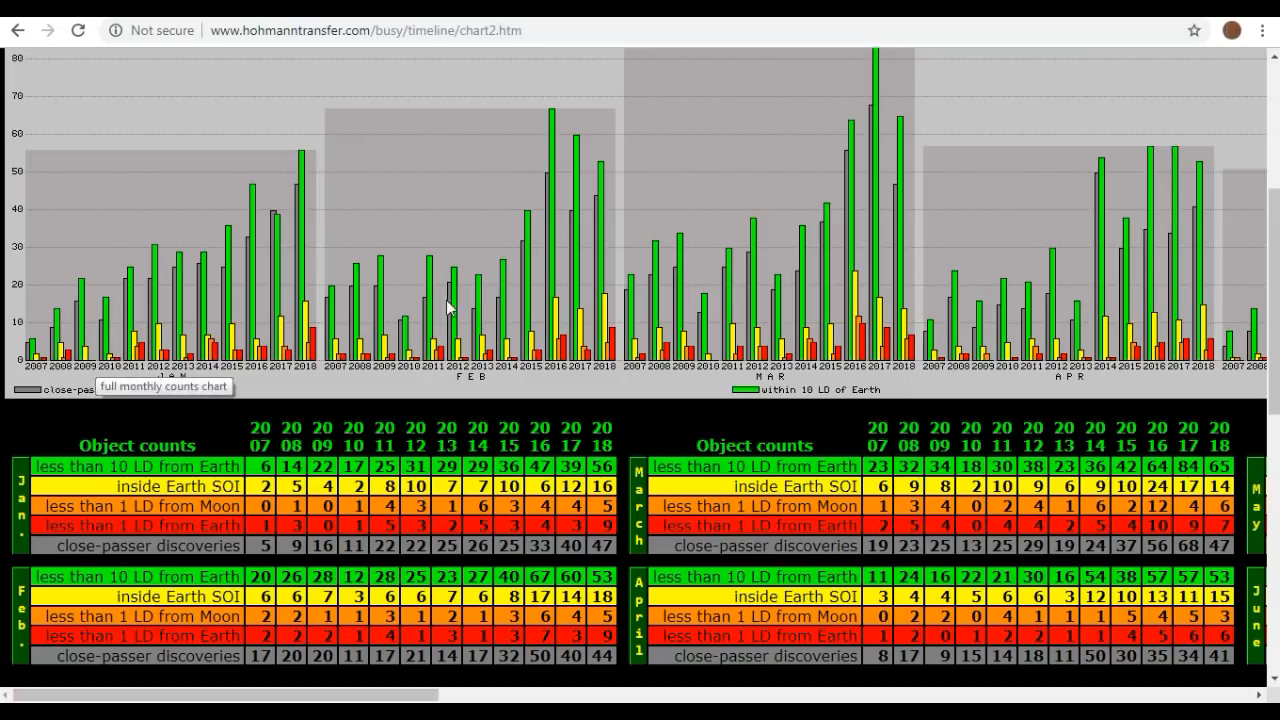
mouse_move(640, 211)
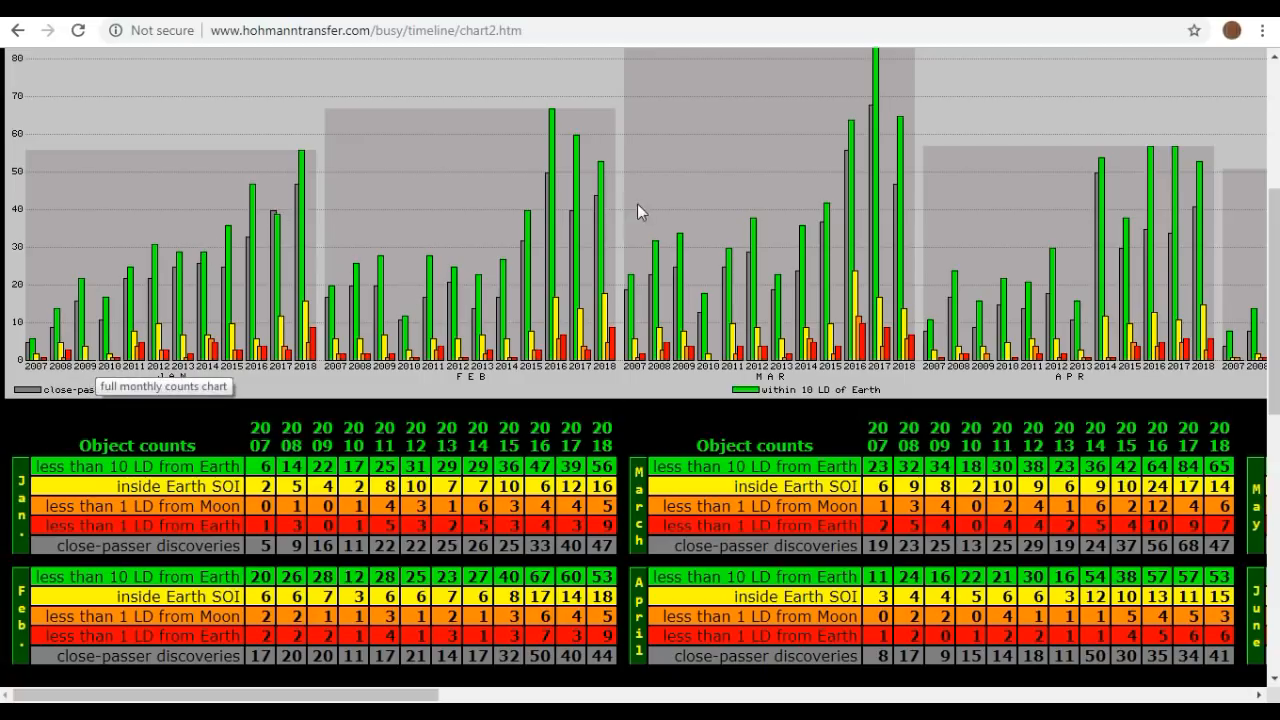
mouse_move(955, 312)
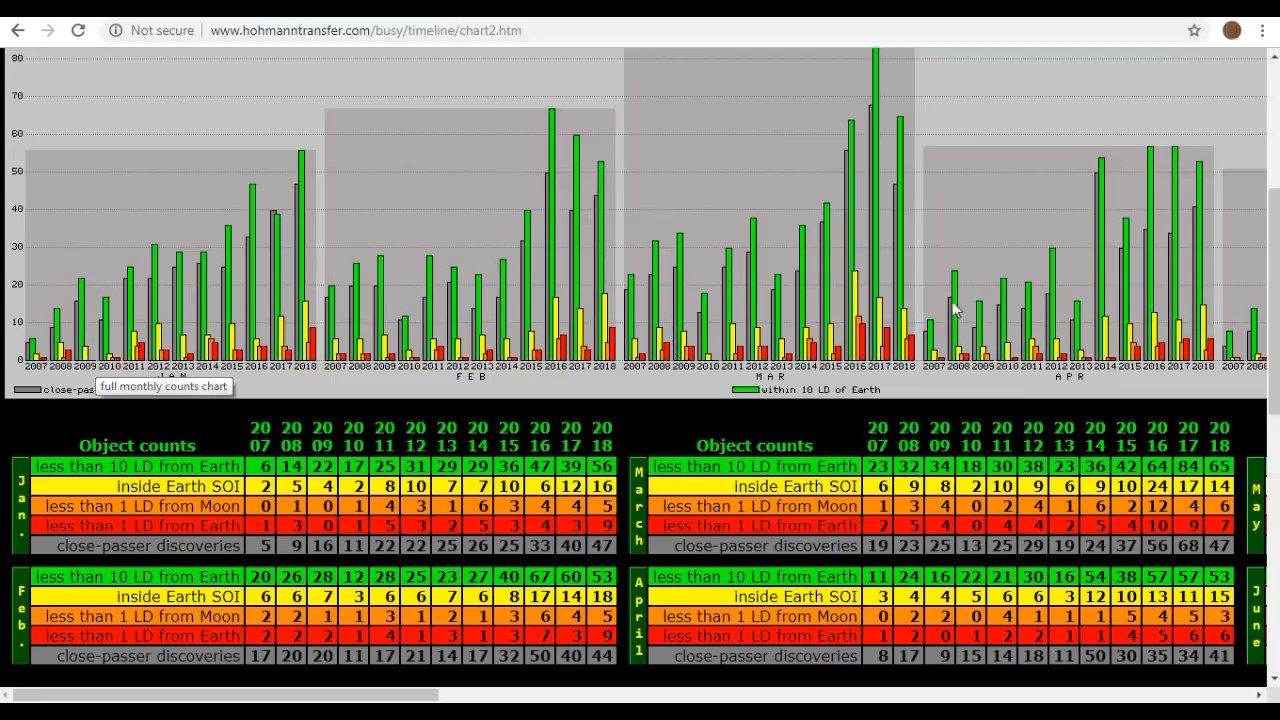
mouse_move(555, 543)
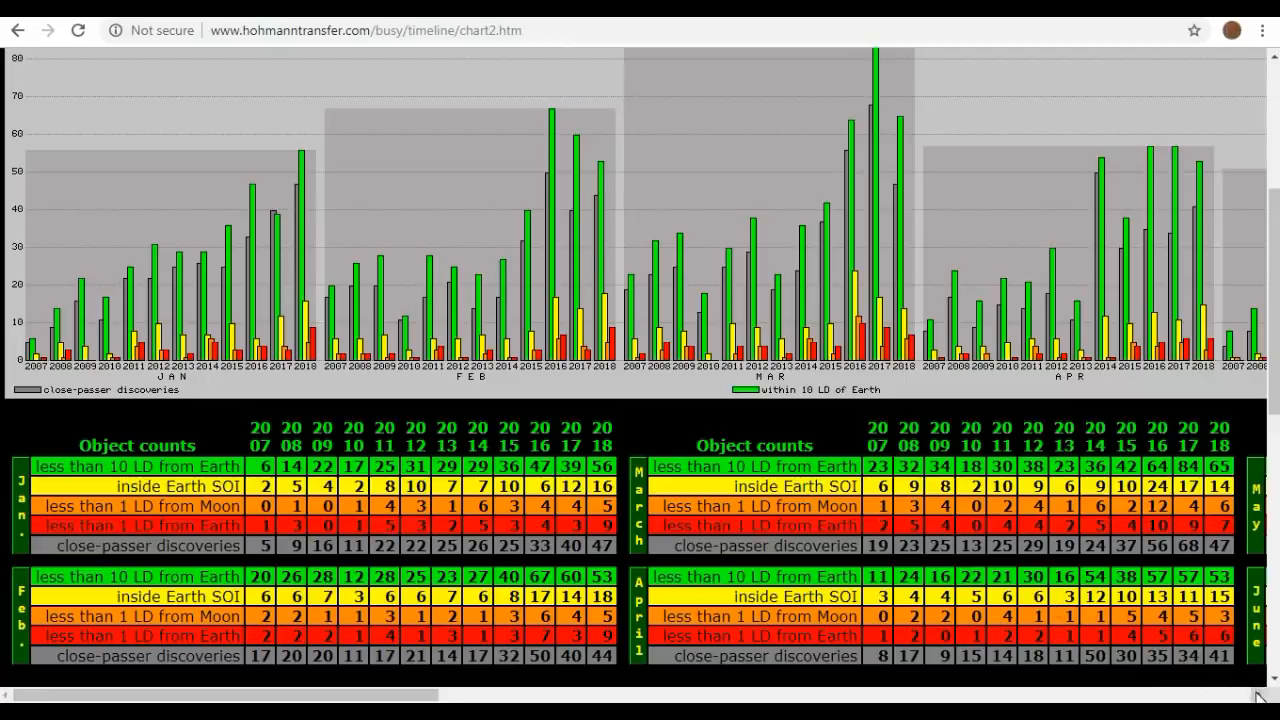
Scroll right to the May, June, July and August charts and count tables.
scroll("right", 3)
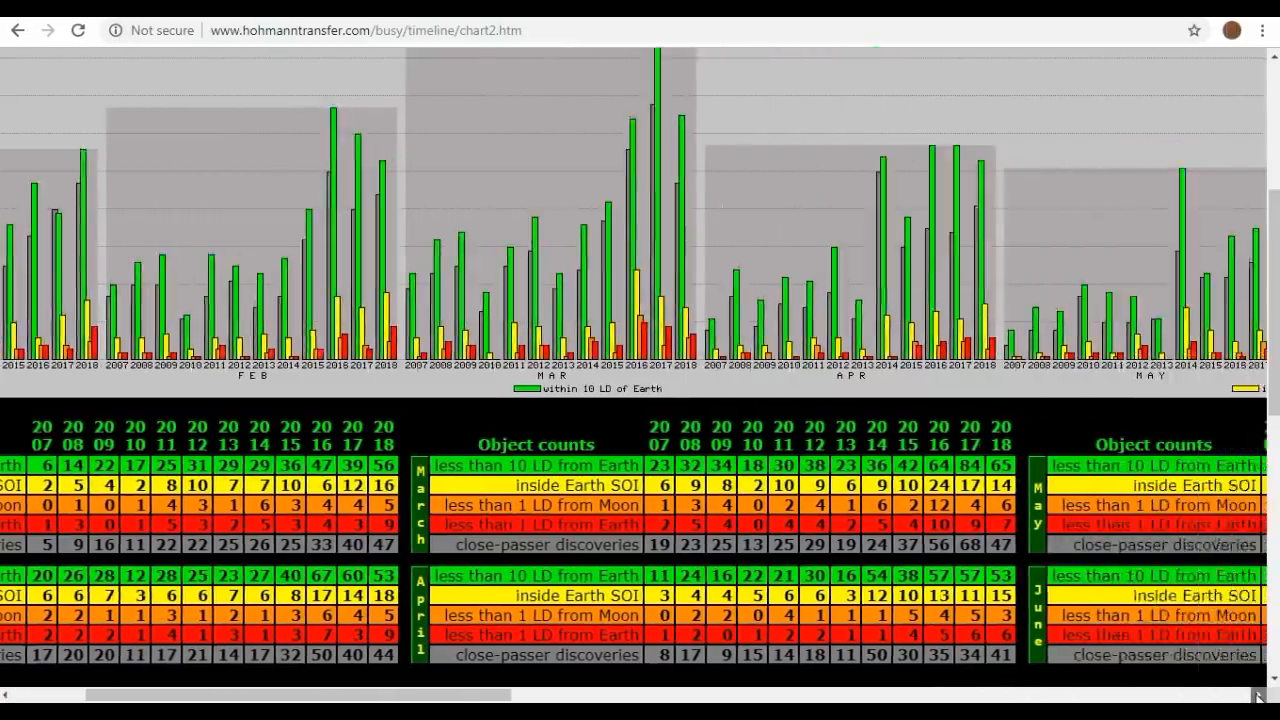
scroll("right", 3)
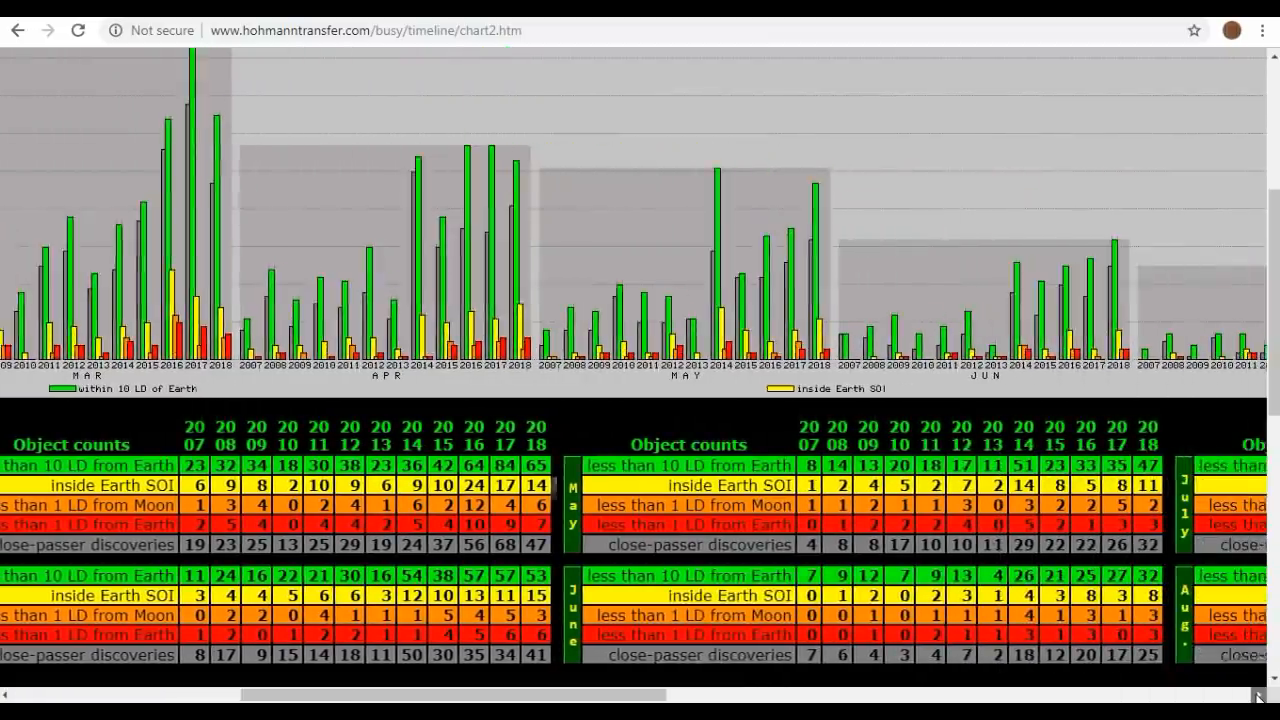
scroll("right", 3)
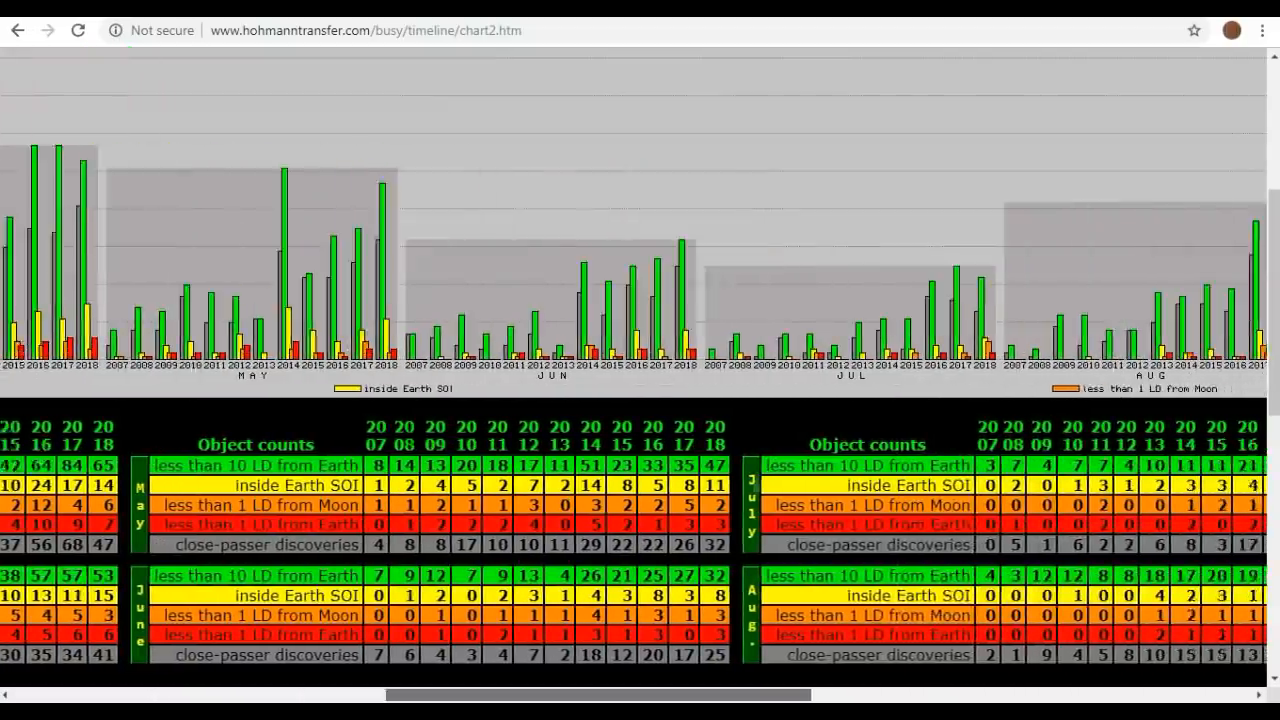
scroll("right", 3)
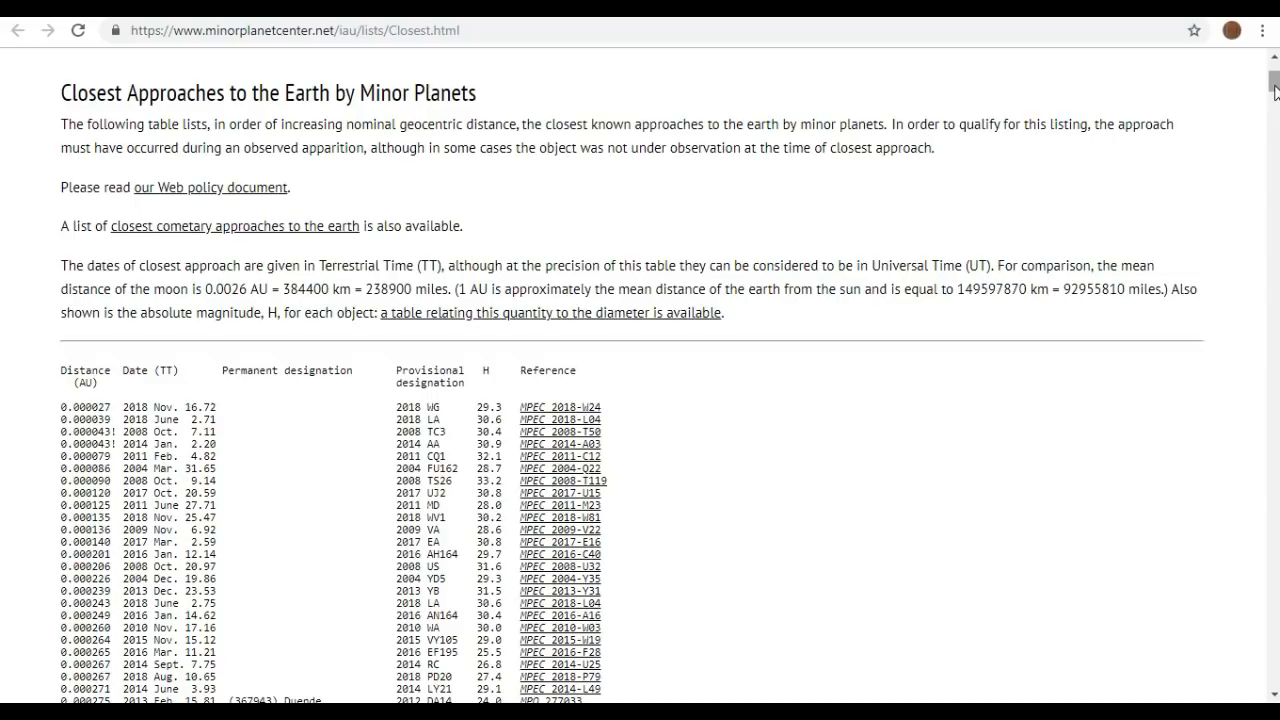
mouse_move(837, 211)
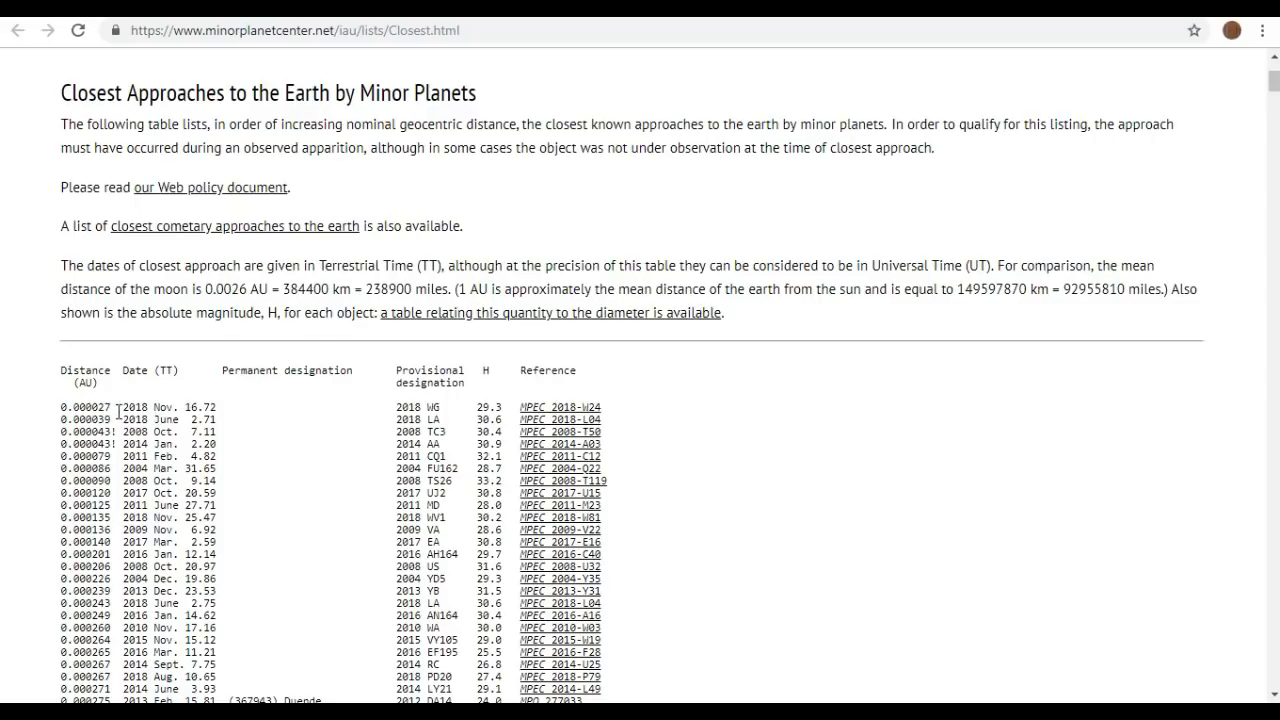
mouse_move(711, 332)
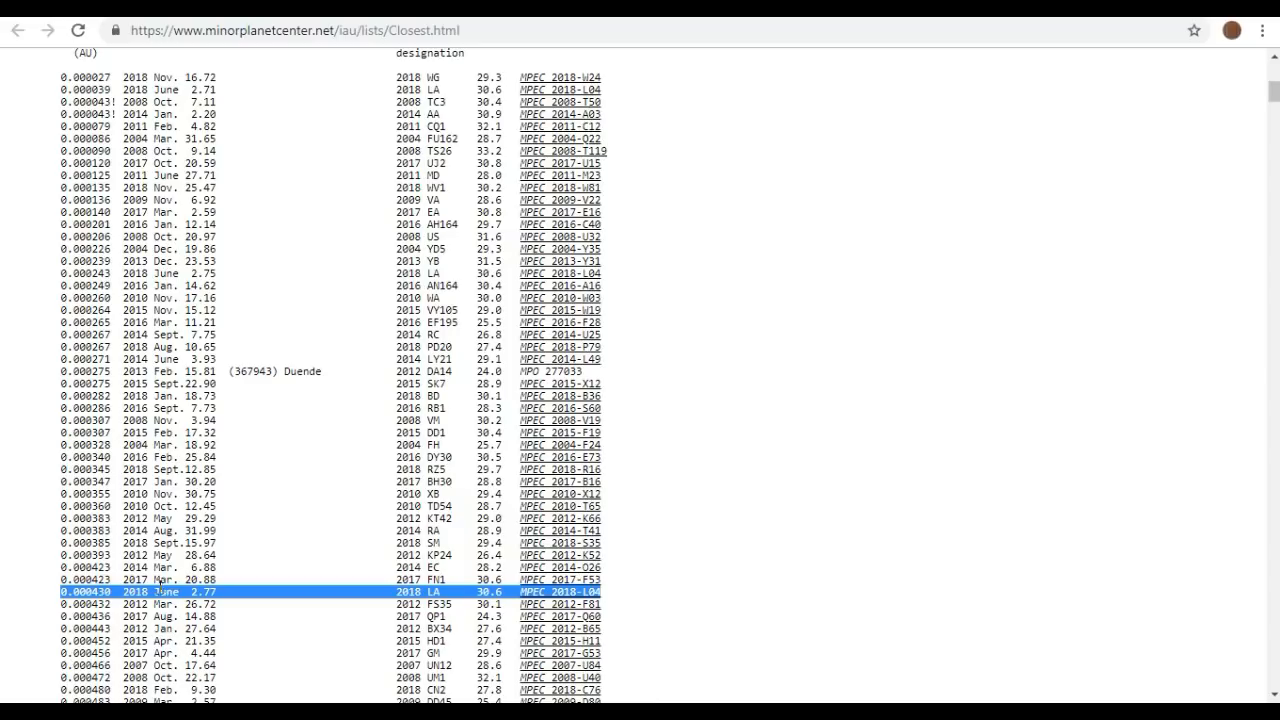
mouse_move(155, 78)
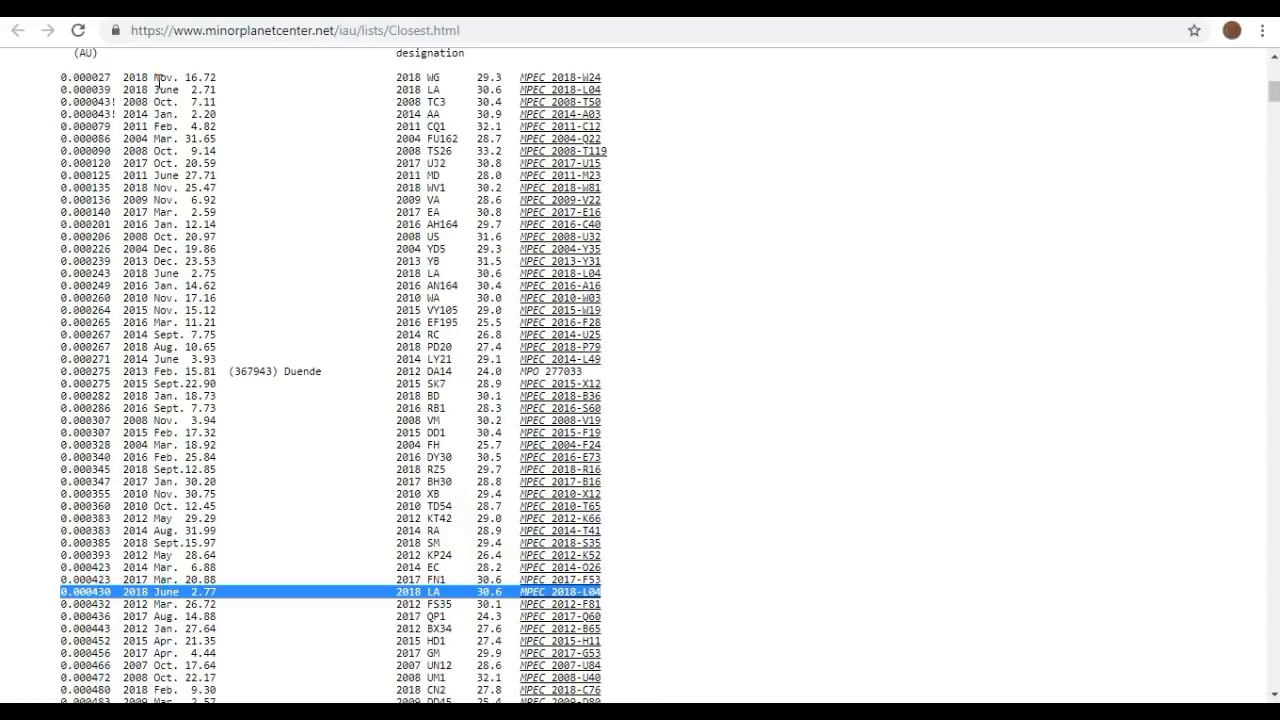